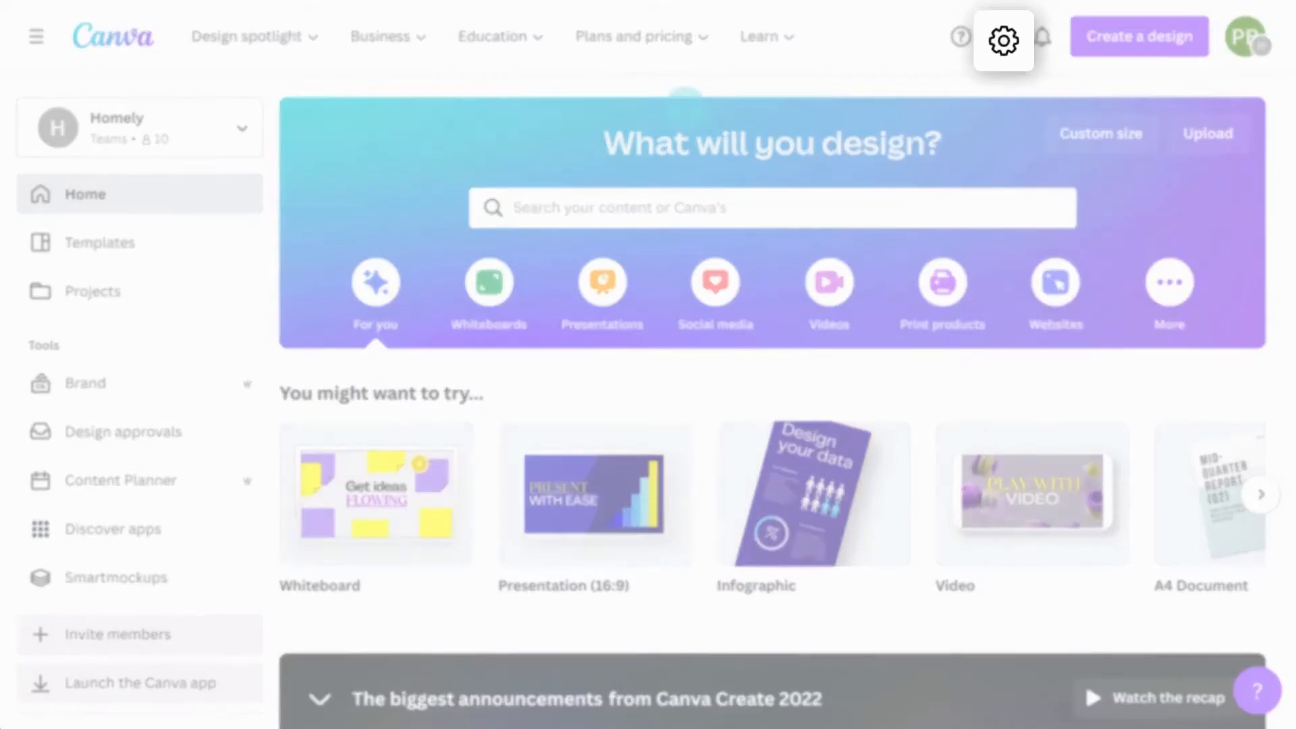
- Open Your account settings and scroll through the profile, email and language details
{"action": "left_click", "coordinate": [1002, 36]}
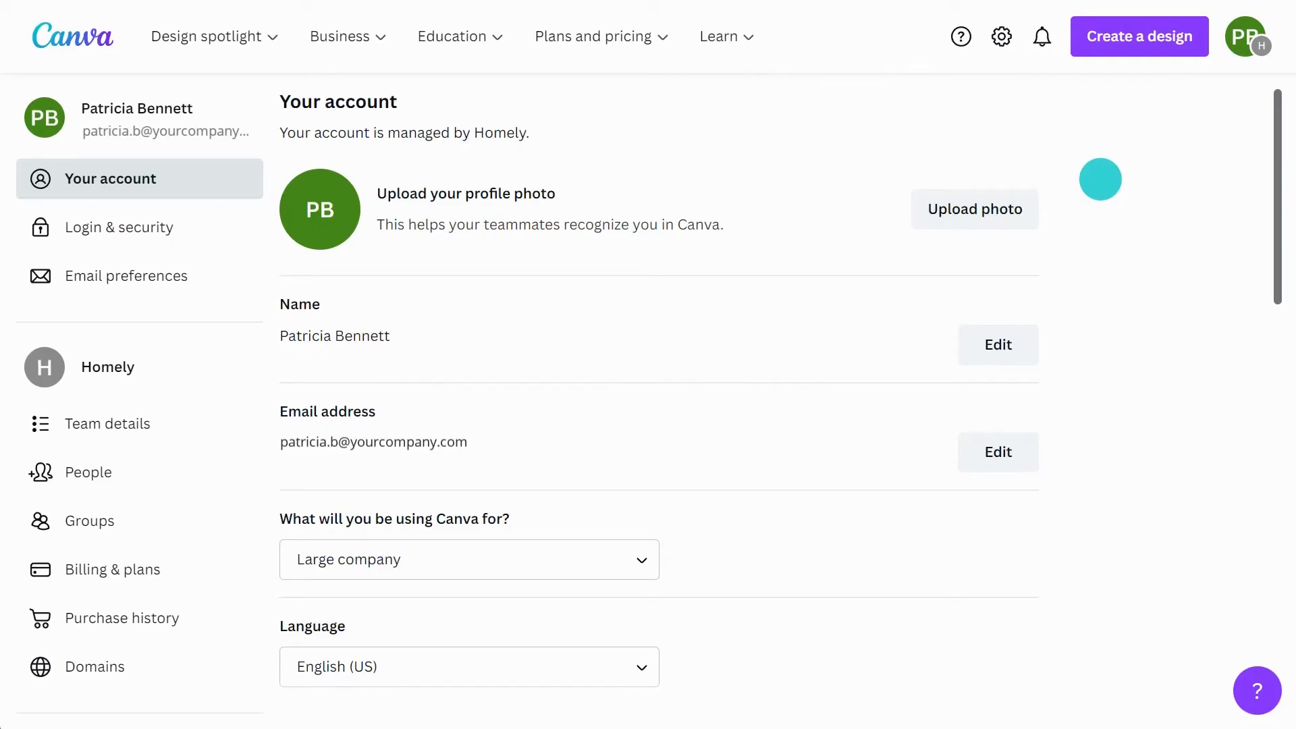
{"action": "scroll", "scroll_direction": "down", "scroll_amount": 3}
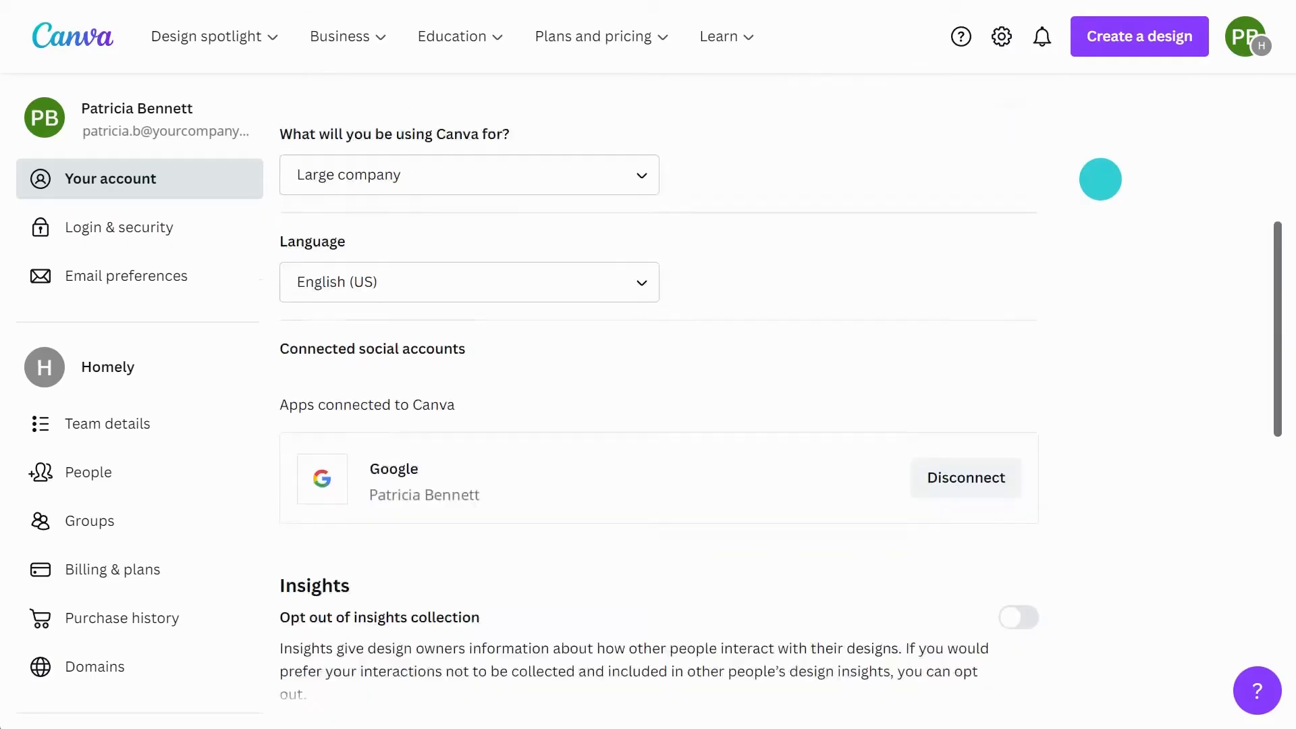
{"action": "scroll", "scroll_direction": "down", "scroll_amount": 3}
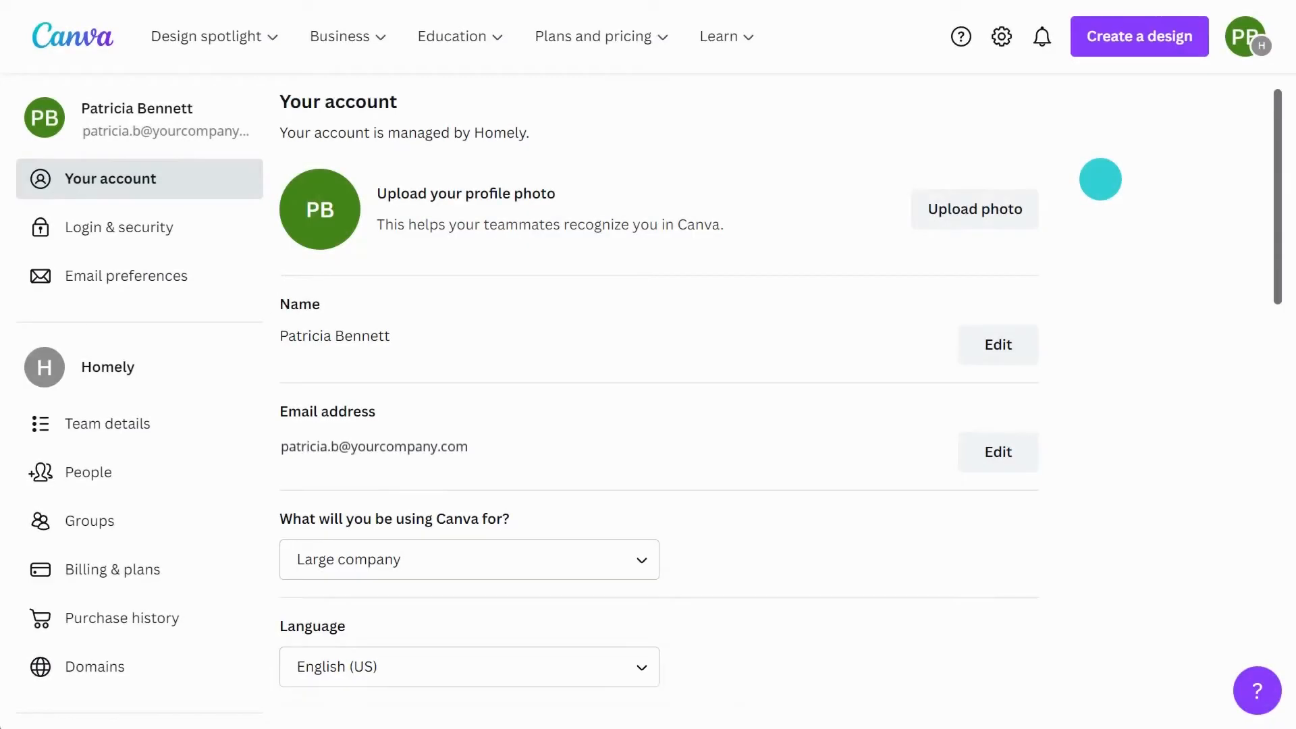
{"action": "scroll", "scroll_direction": "down", "scroll_amount": 3}
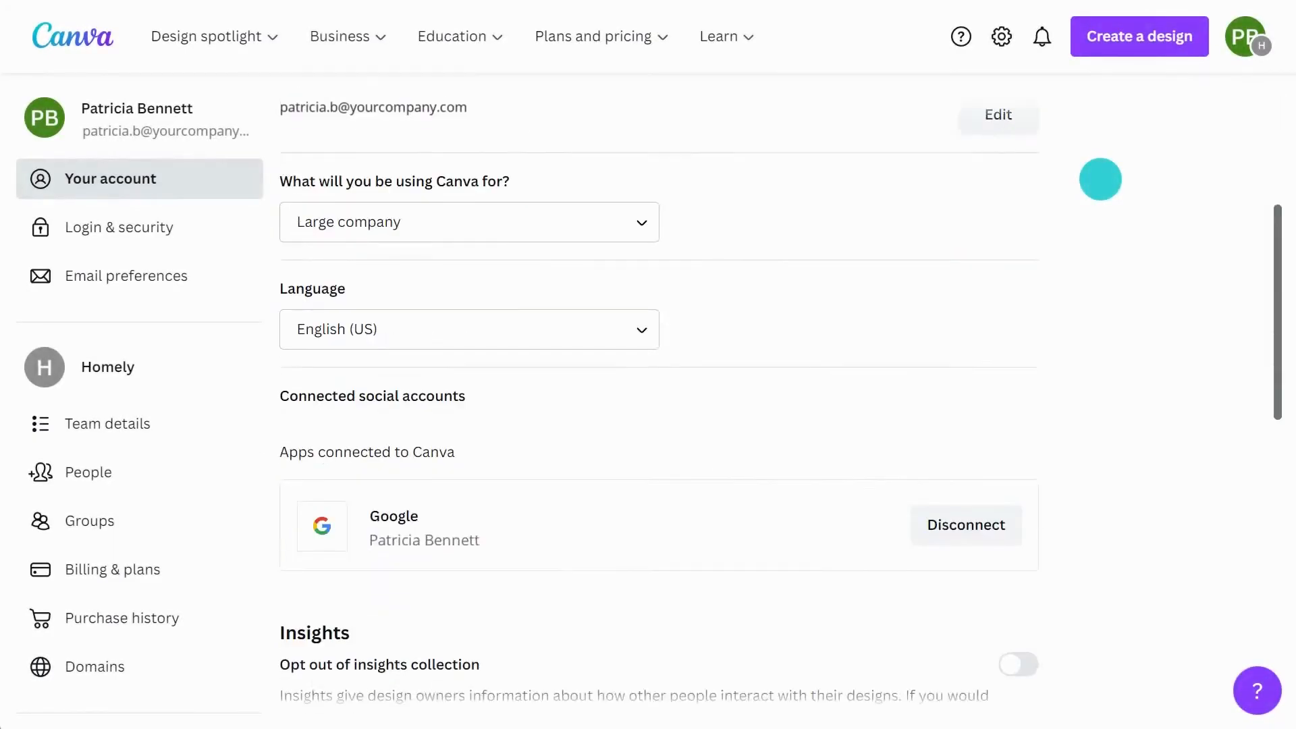
{"action": "scroll", "scroll_direction": "down", "scroll_amount": 3}
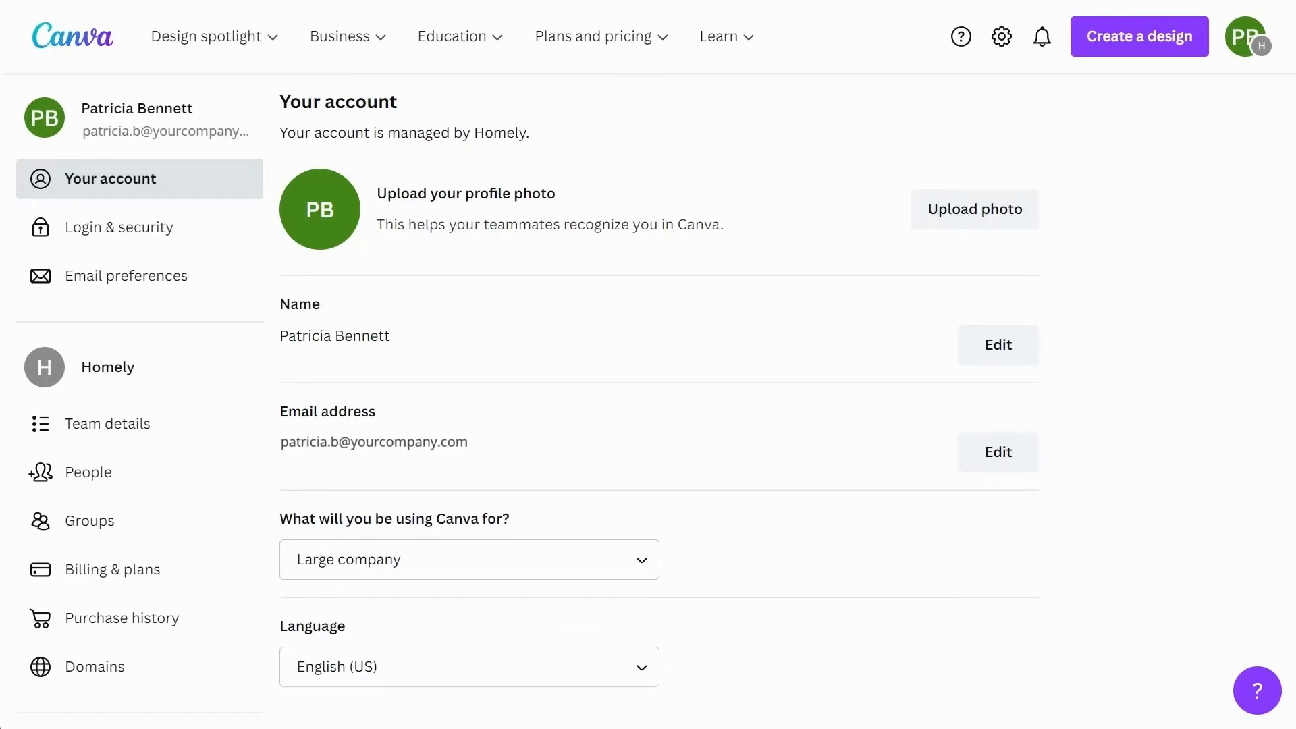
- Upload an image of a woman in a light blazer as the profile photo
{"action": "left_click", "coordinate": [975, 209]}
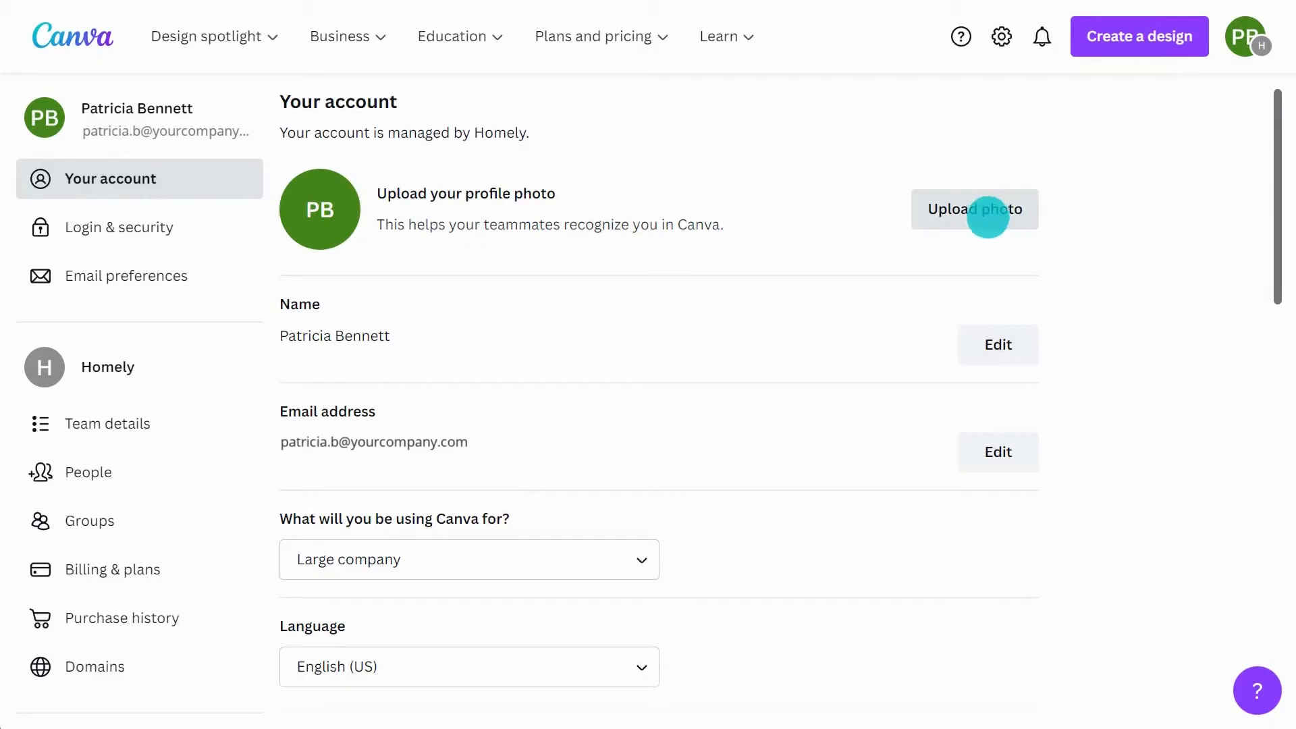
{"action": "left_click", "coordinate": [975, 209]}
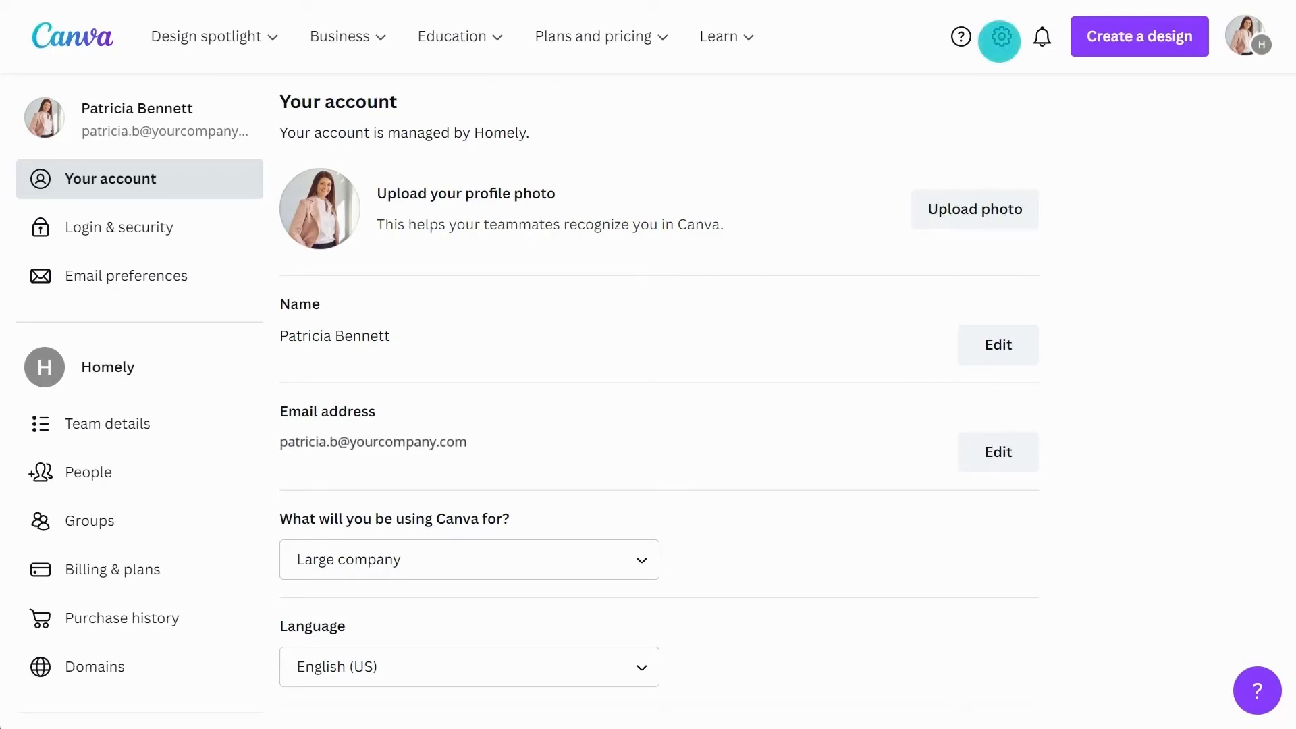
- In Accessibility, turn on Shortcuts require modifier and toggle High color contrast
{"action": "scroll", "scroll_direction": "down", "scroll_amount": 3}
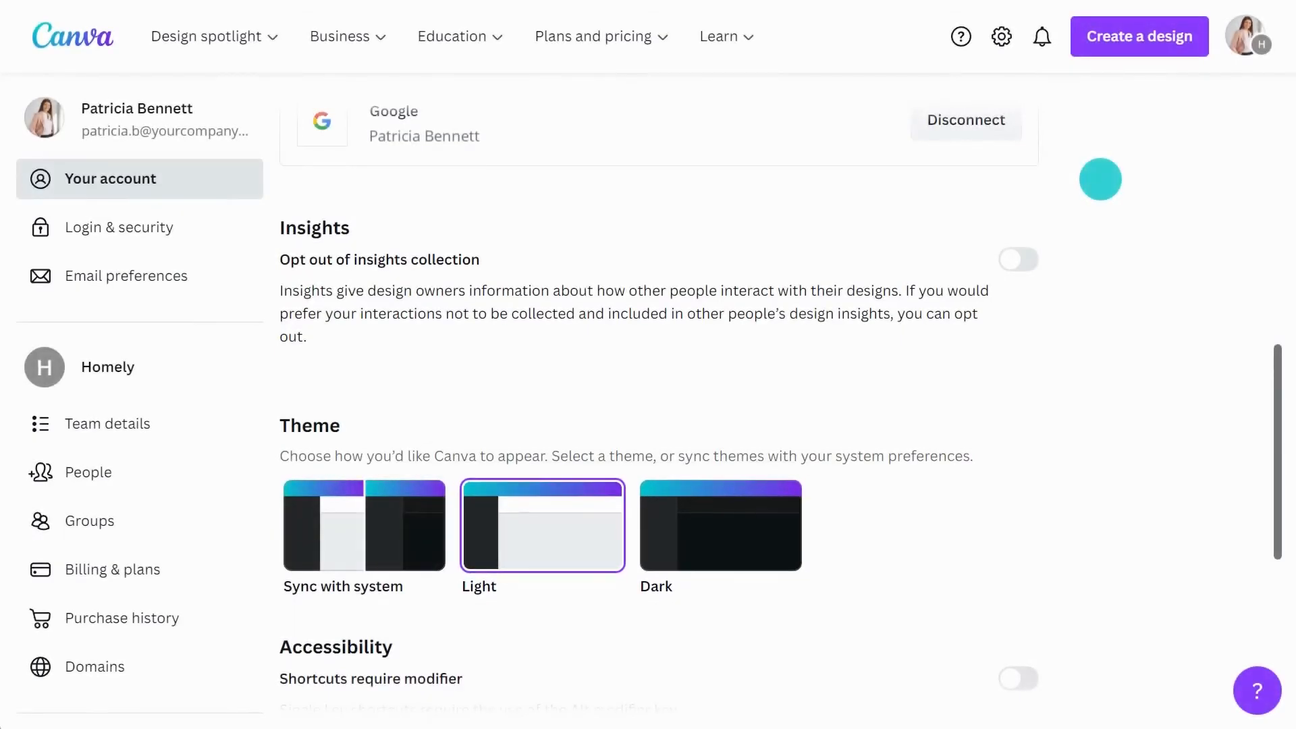
{"action": "mouse_move", "coordinate": [364, 526]}
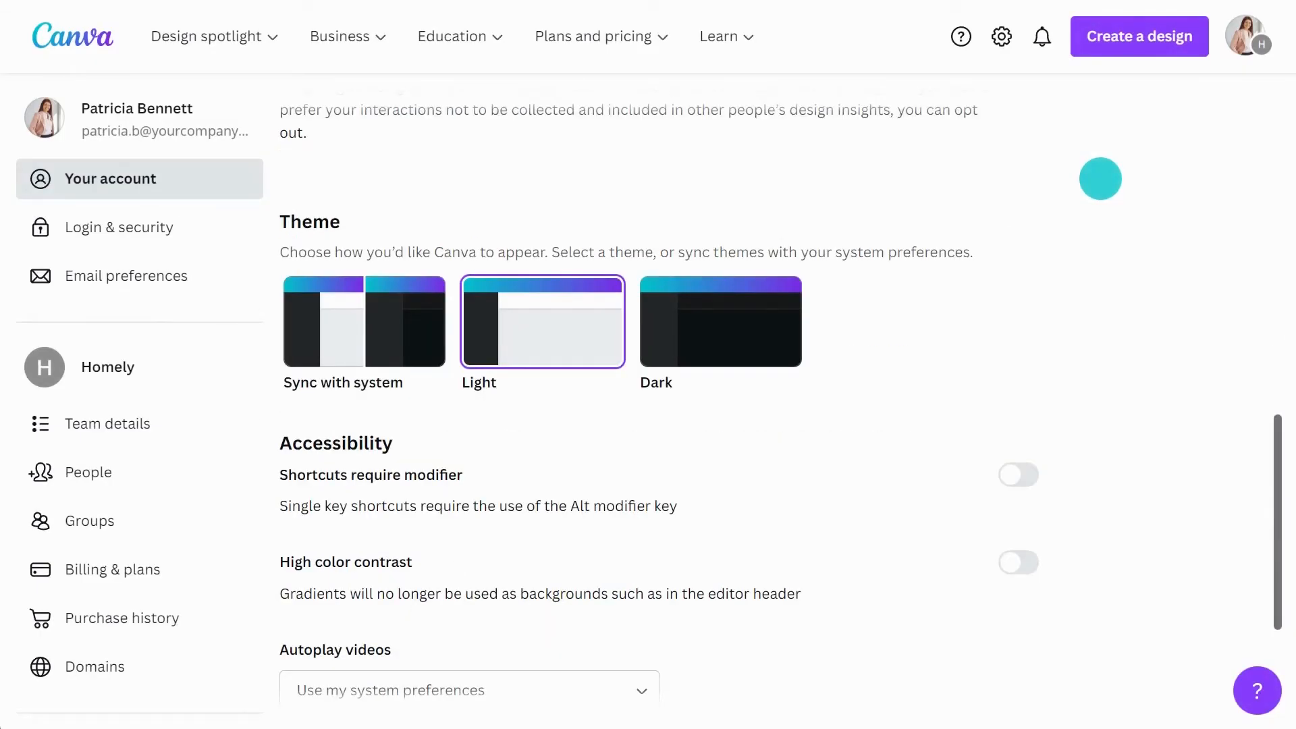
{"action": "left_click", "coordinate": [1019, 475]}
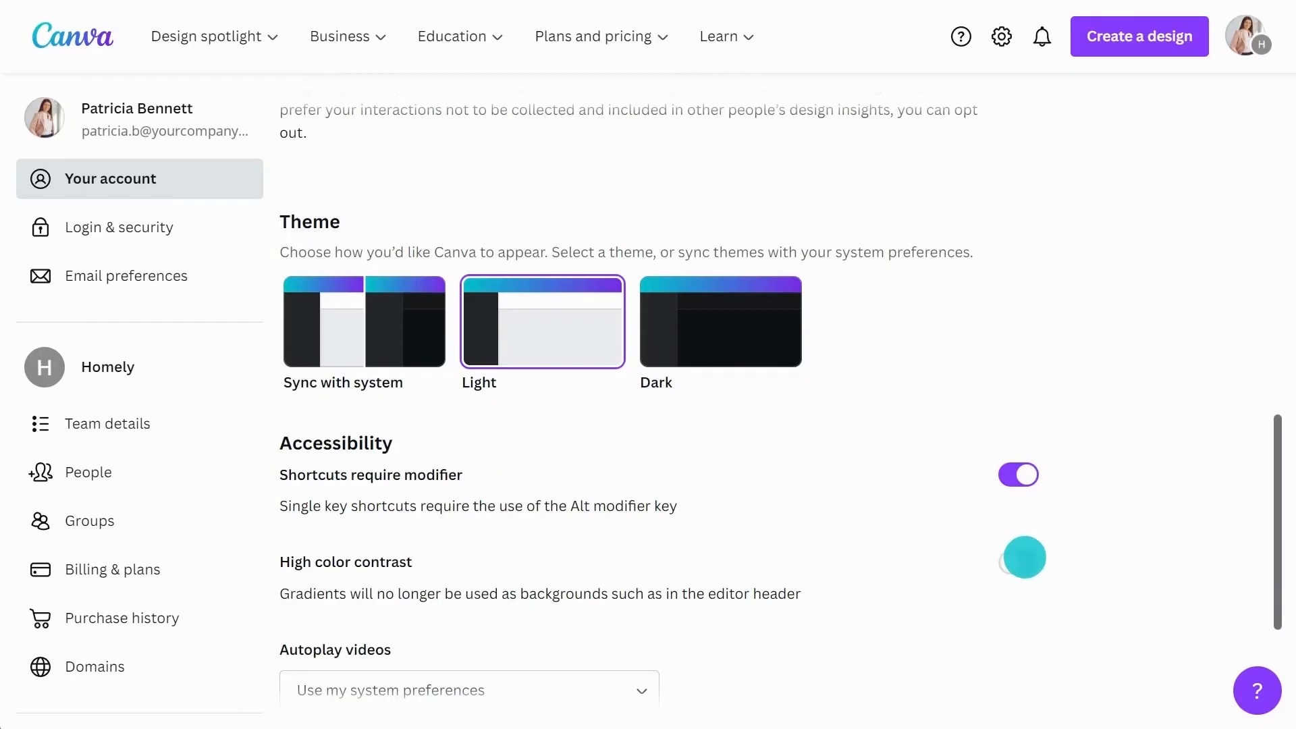
{"action": "left_click", "coordinate": [1023, 558]}
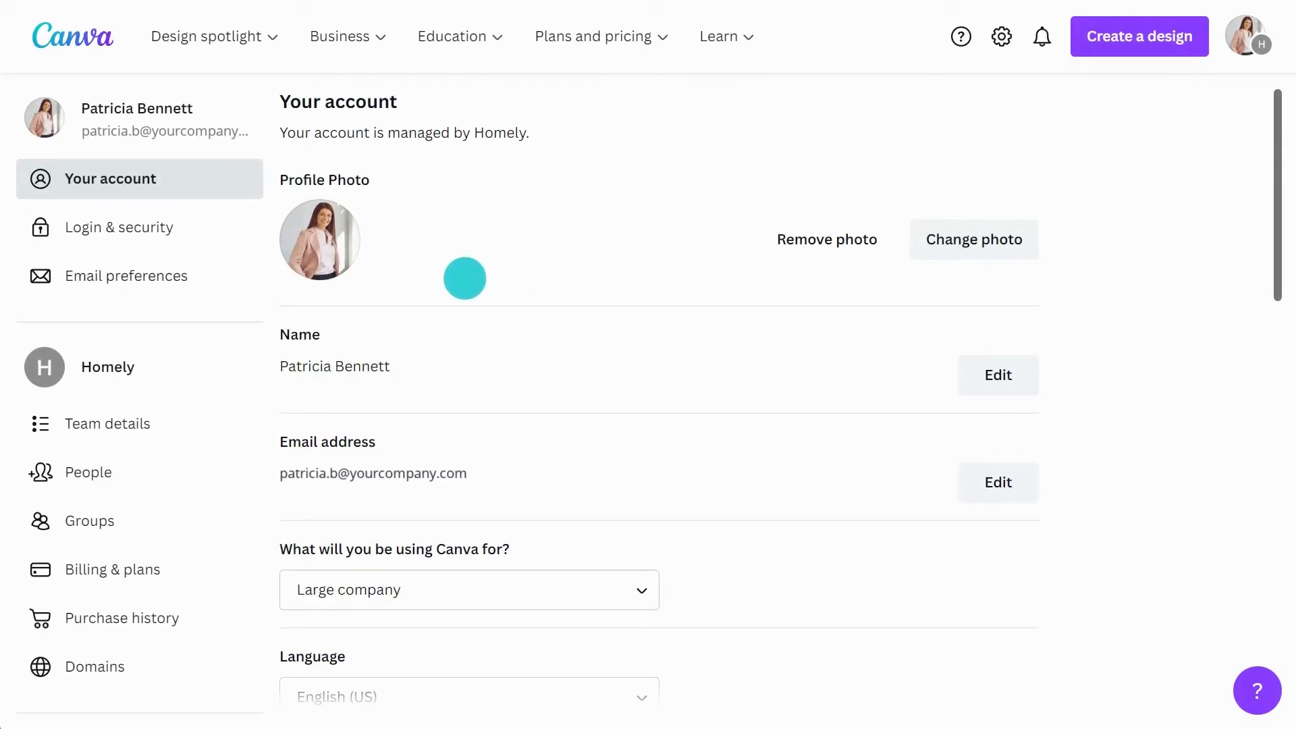
- In Email preferences, toggle emails for 'When a new member joins the team'
{"action": "left_click", "coordinate": [127, 275]}
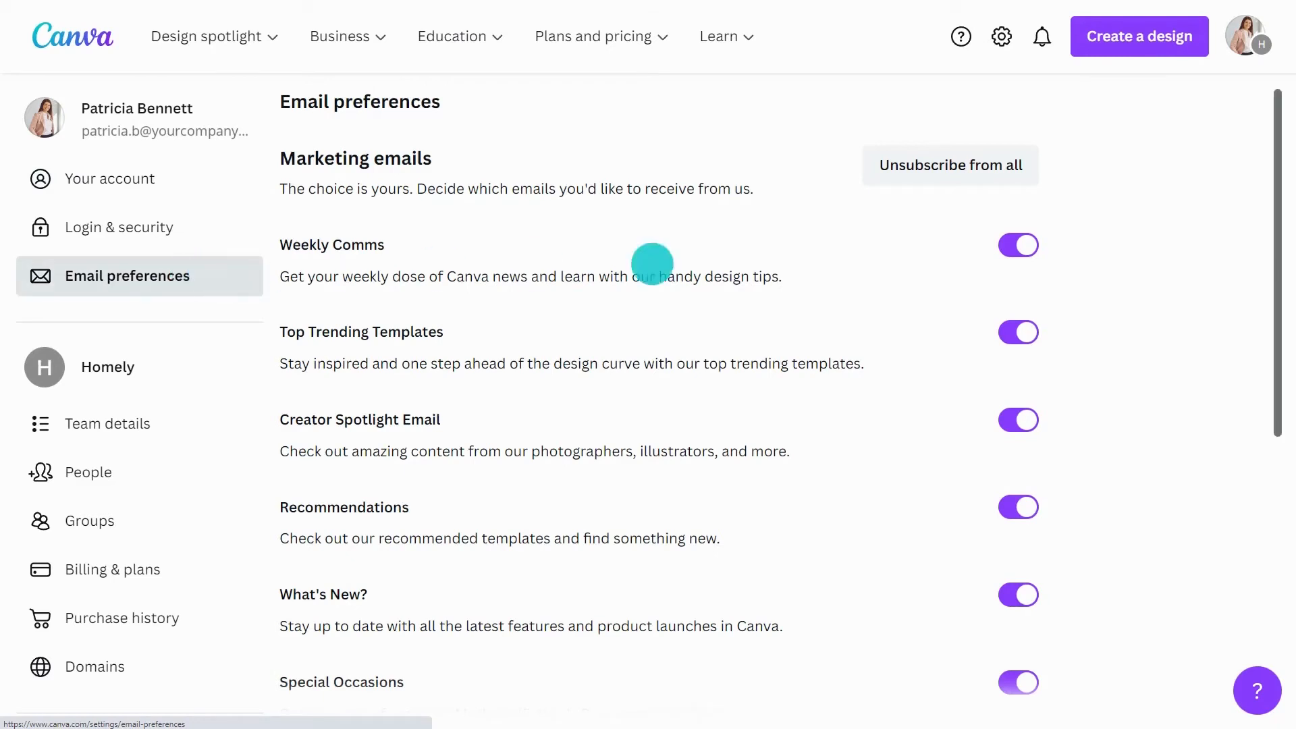
{"action": "scroll", "scroll_direction": "down", "scroll_amount": 3}
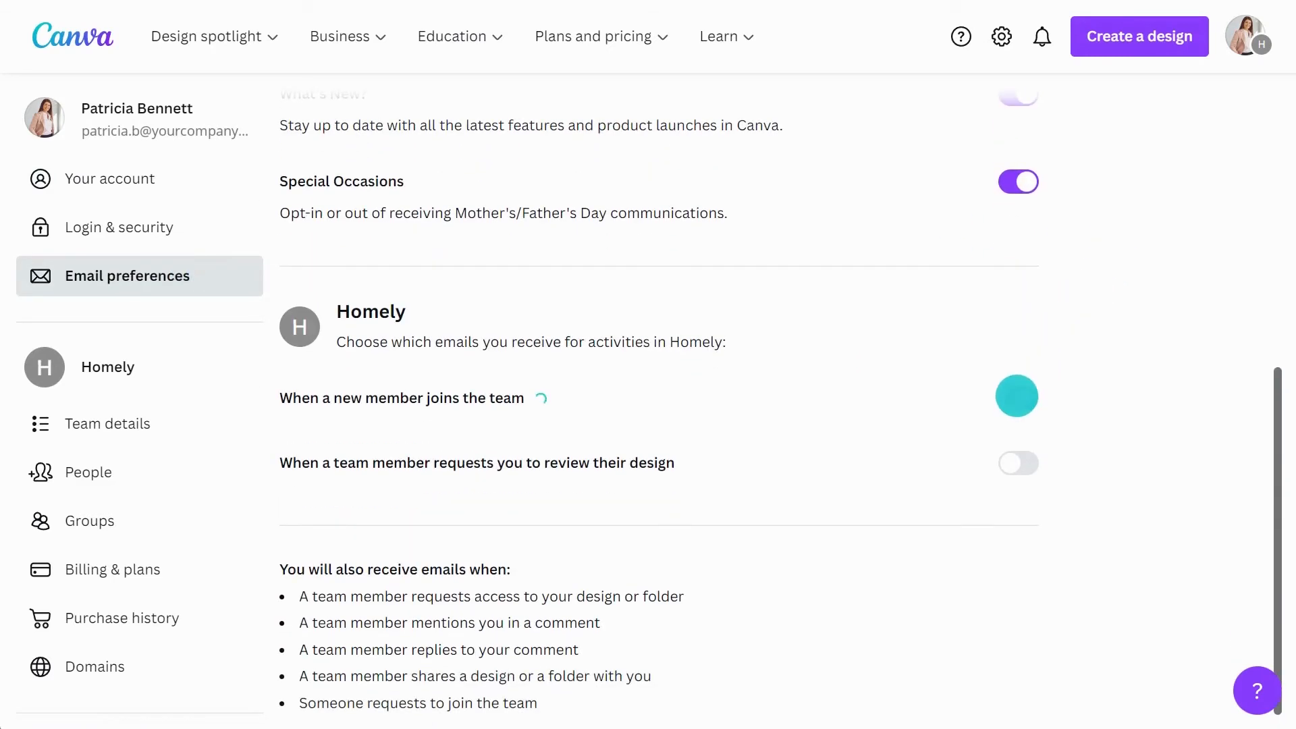
{"action": "left_click", "coordinate": [1017, 463]}
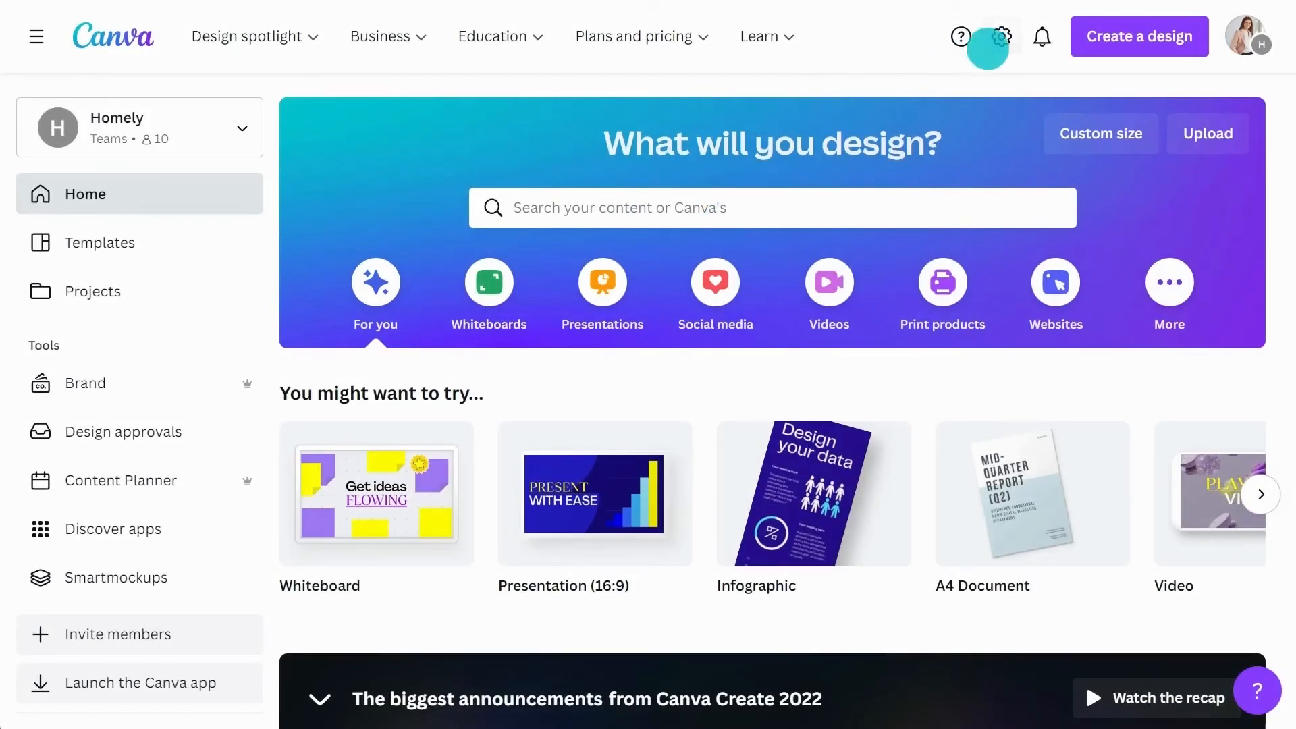
- Open Login & security from settings and scroll through its password and account options
{"action": "left_click", "coordinate": [1002, 36]}
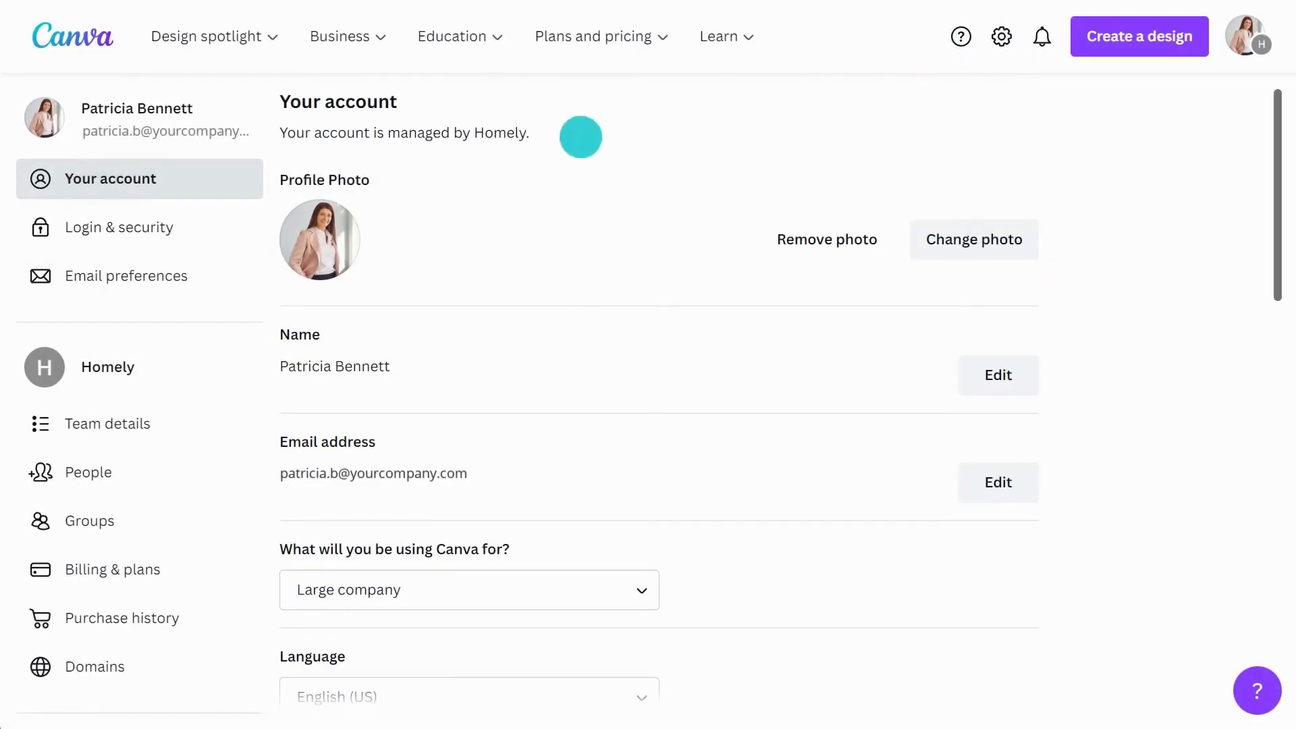
{"action": "left_click", "coordinate": [118, 227]}
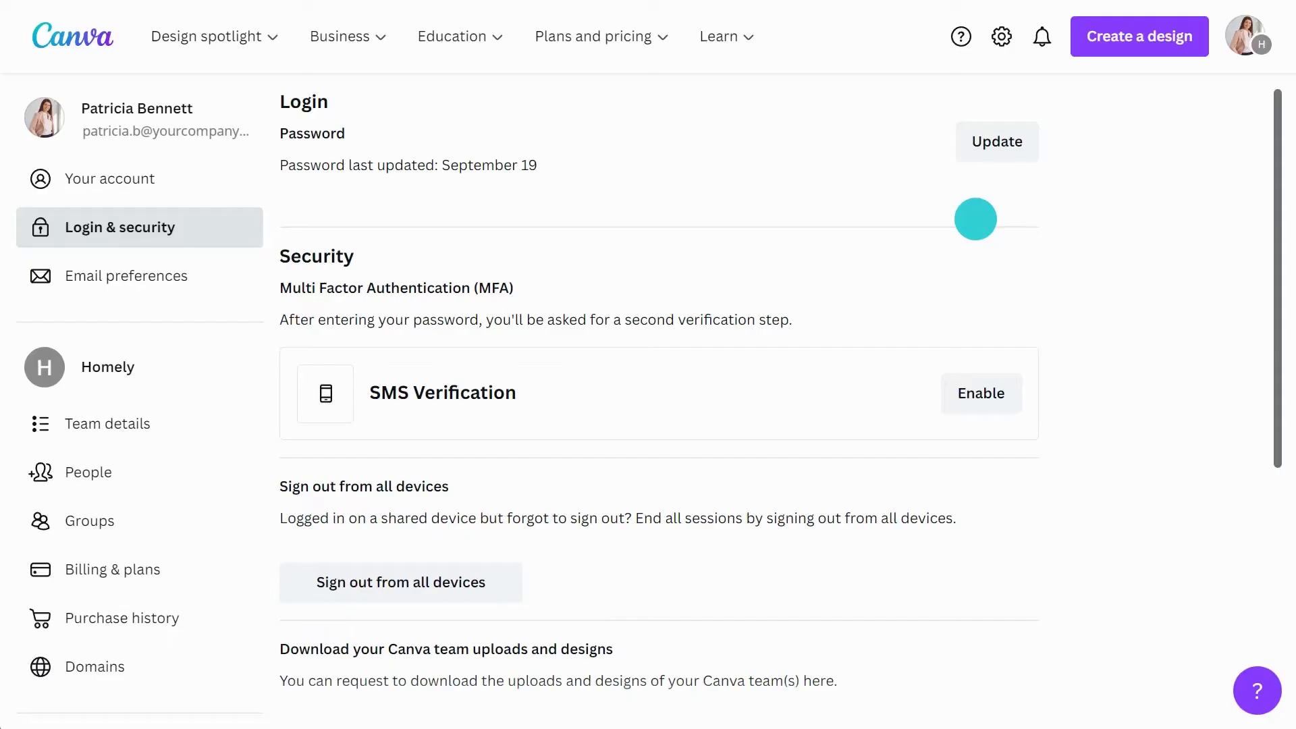
{"action": "scroll", "scroll_direction": "down", "scroll_amount": 3}
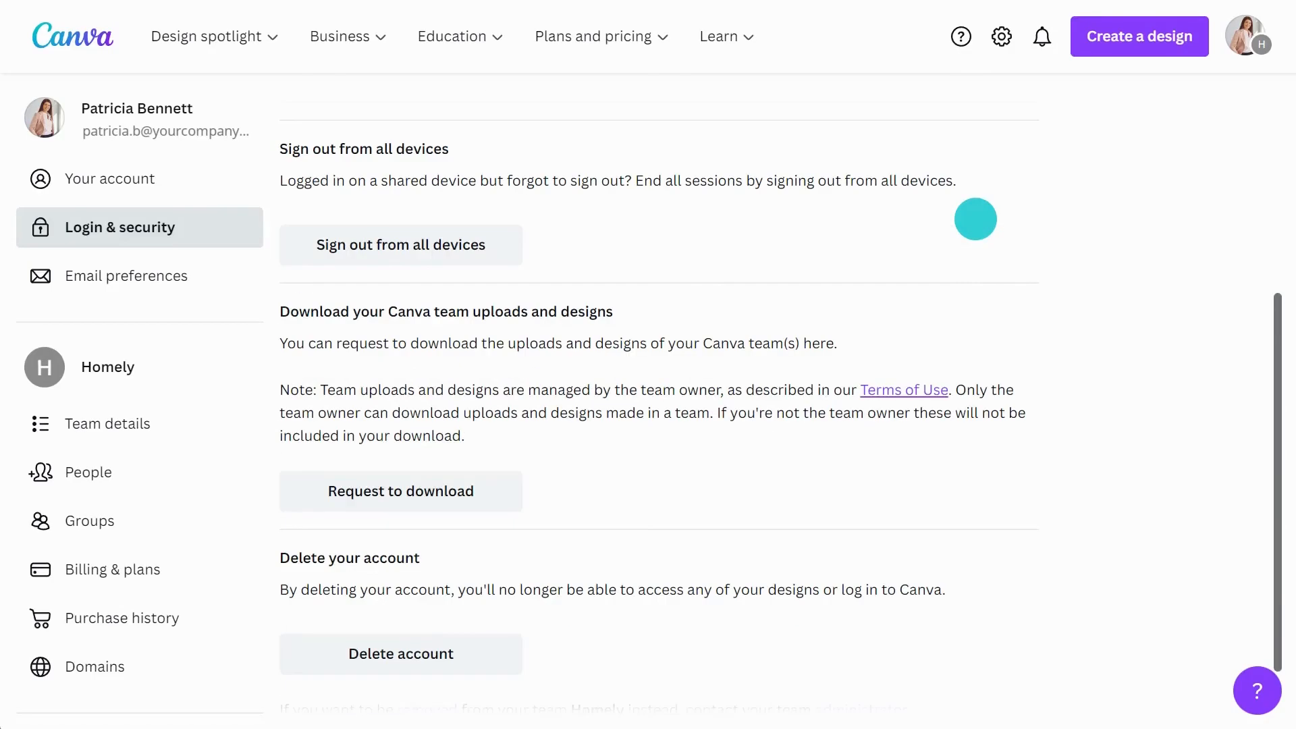